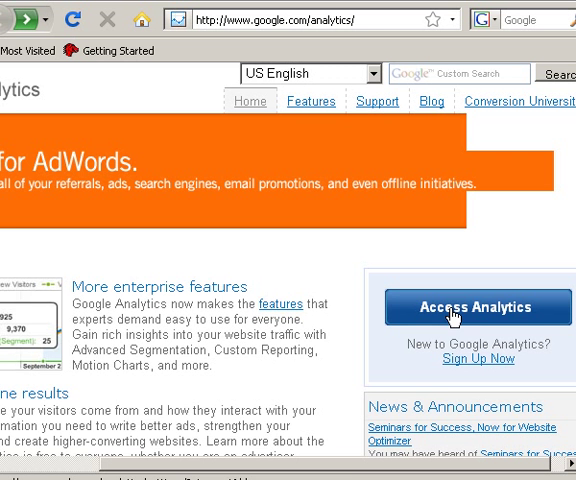
- Open the Analytics sign-in form and enter the Google account email and password
click(477, 307)
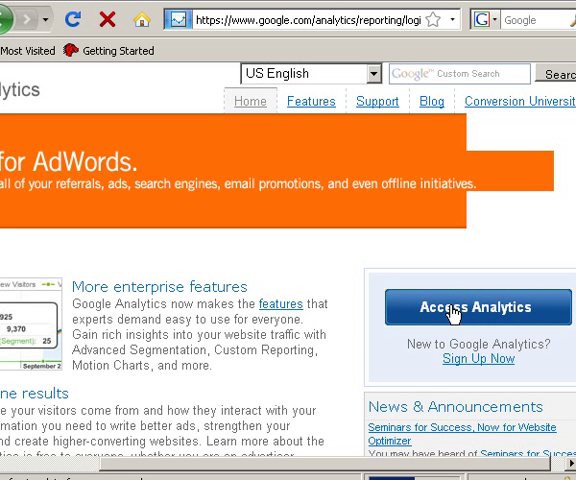
click(478, 307)
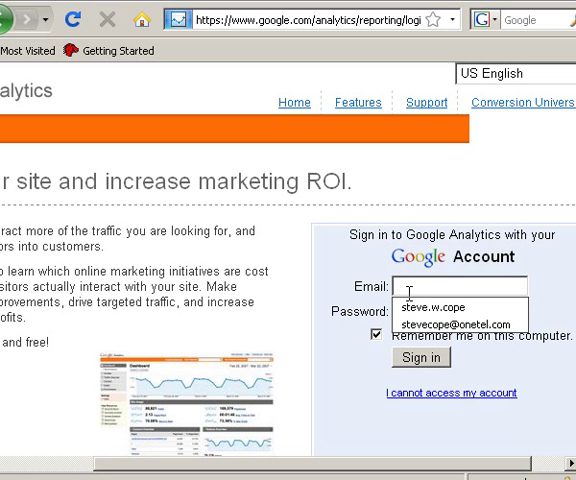
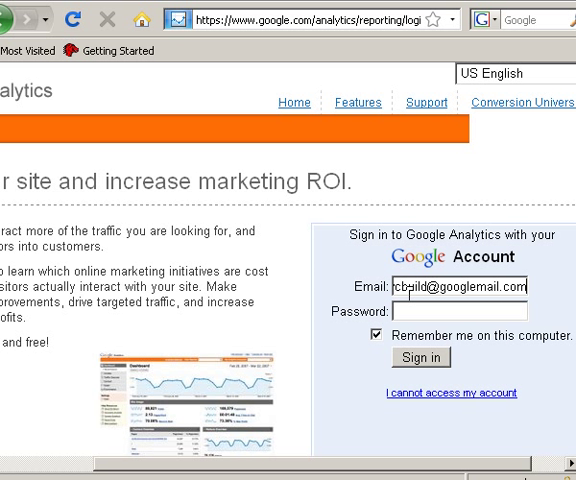
text(•••)
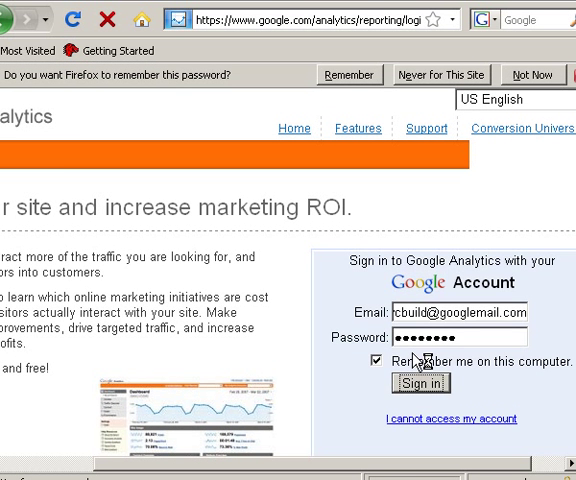
- Sign in and choose Sign Up on the Getting Started page
click(421, 383)
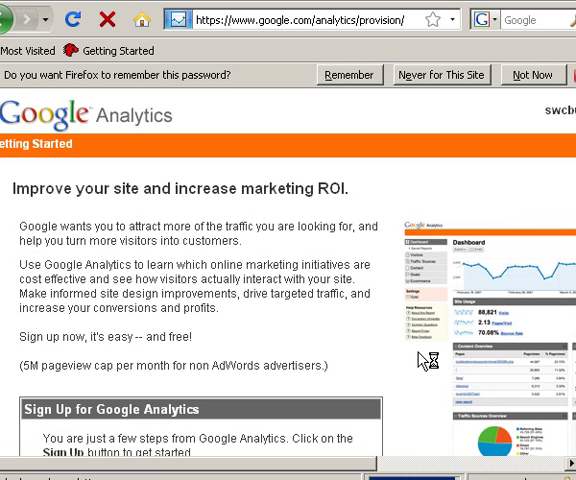
scroll(down, 3)
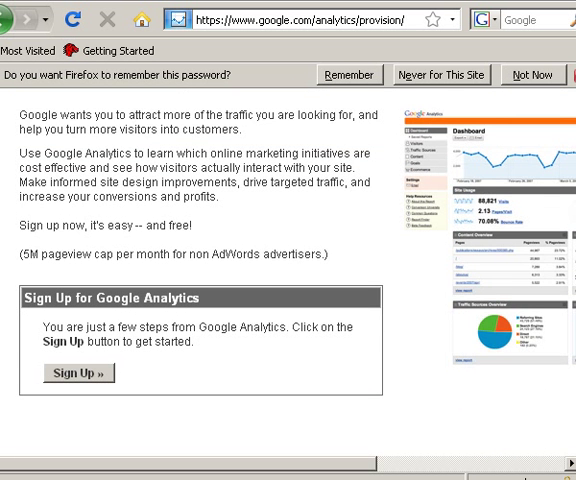
scroll(down, 3)
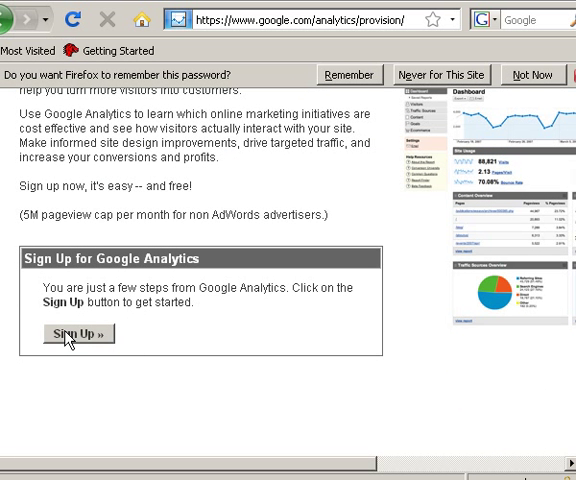
click(78, 334)
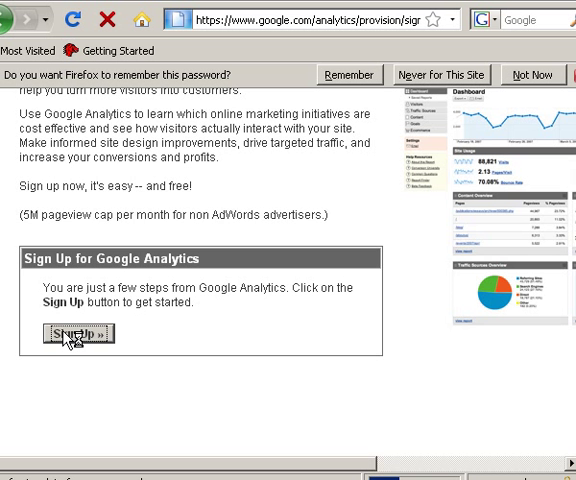
click(78, 334)
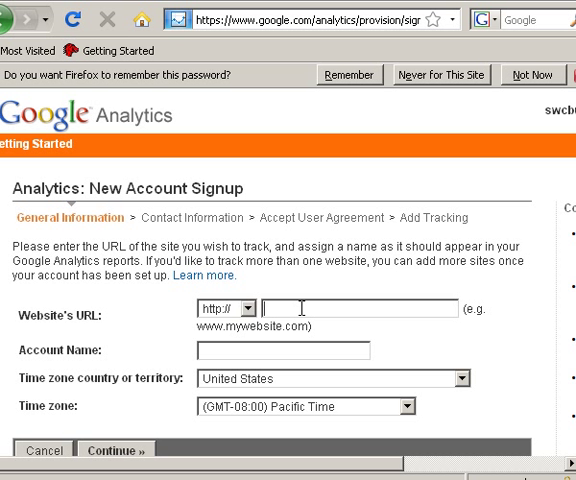
text(www)
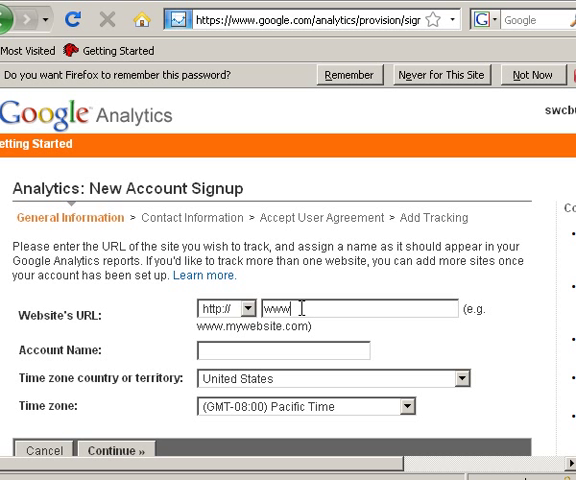
text(niche)
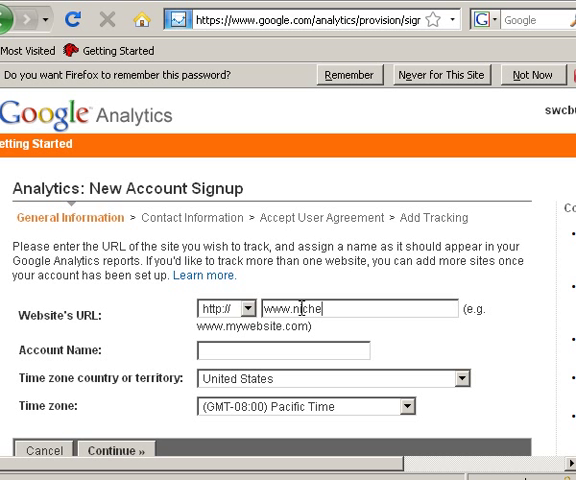
text(-website)
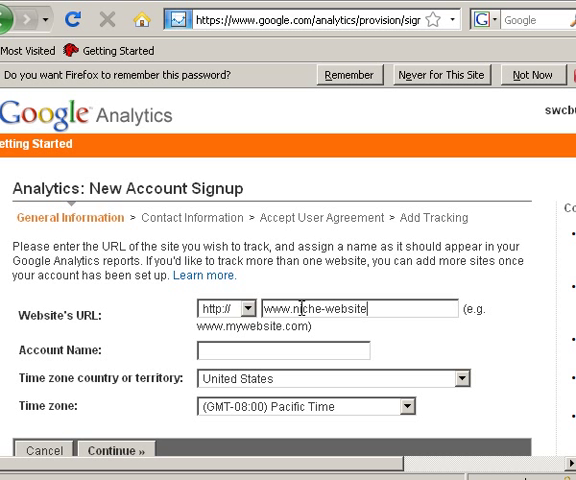
text(-guide.com)
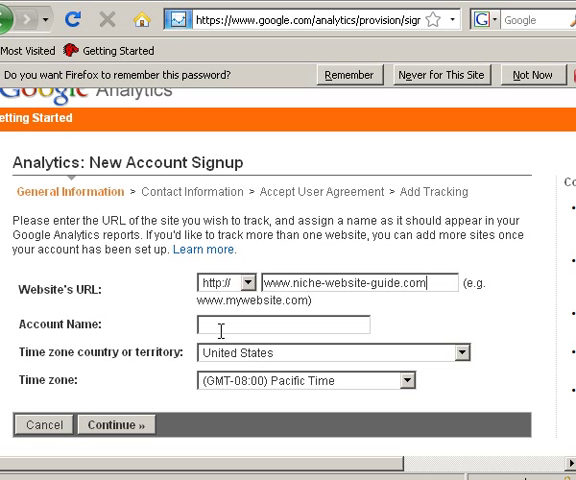
text(www.niche-website-guide.com)
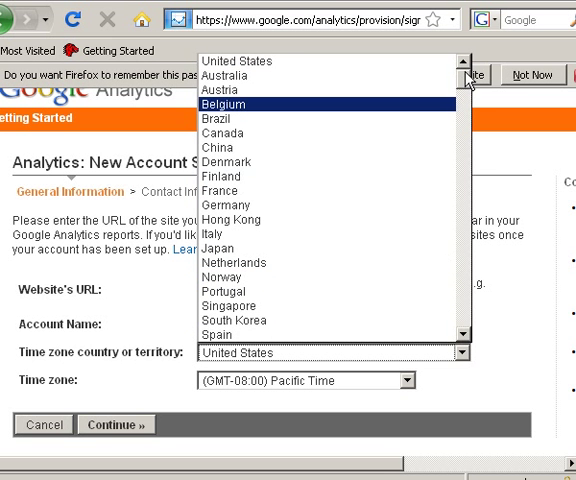
scroll(down, 3)
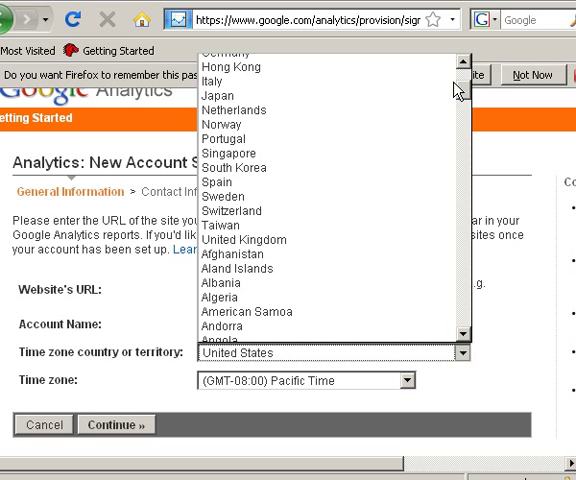
scroll(up, 3)
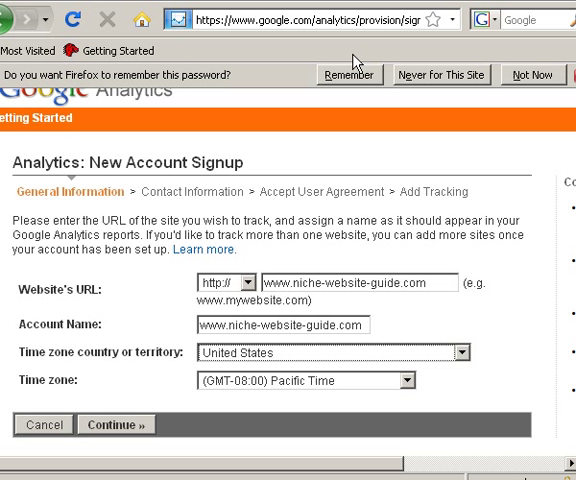
mouse_move(103, 446)
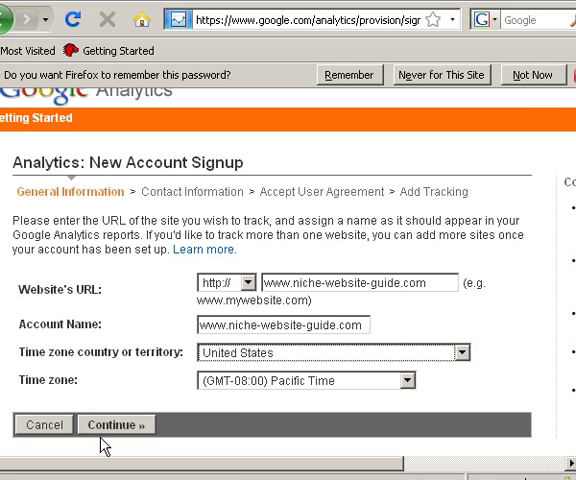
click(115, 424)
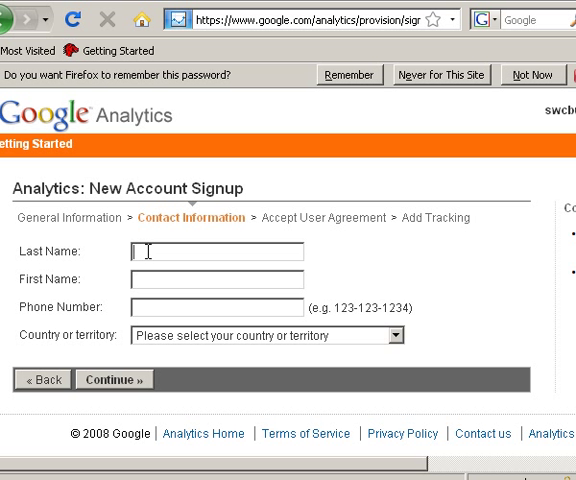
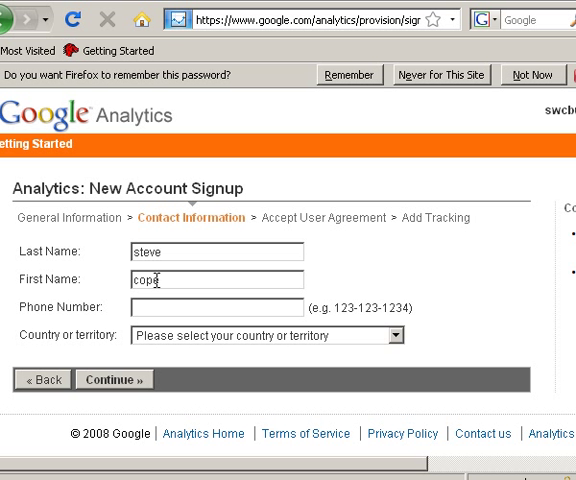
- Fill in the contact names with United States as the country and submit
mouse_move(205, 344)
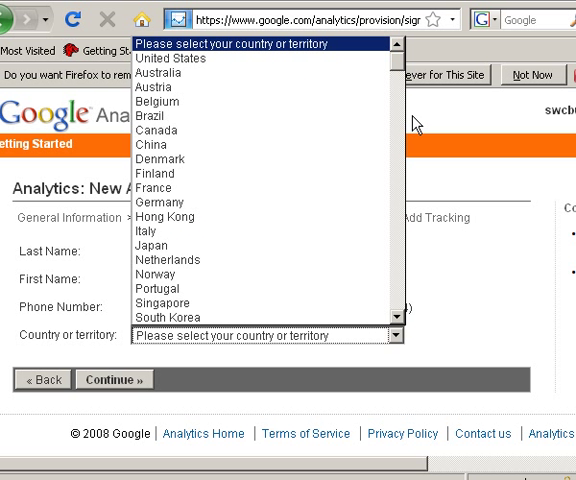
click(172, 58)
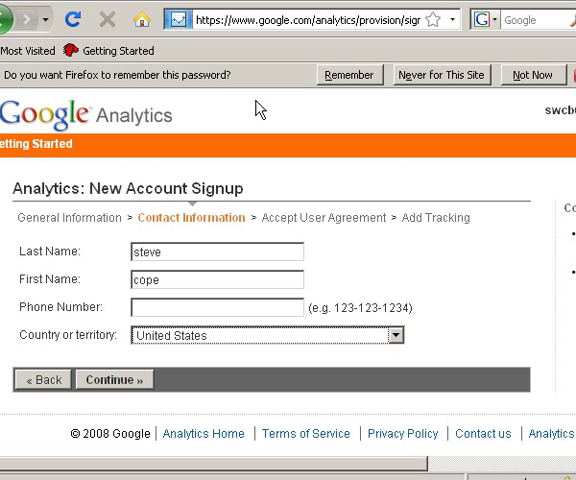
mouse_move(303, 456)
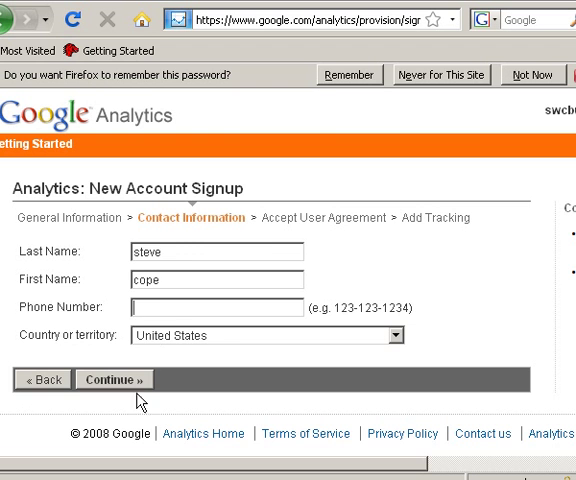
click(109, 380)
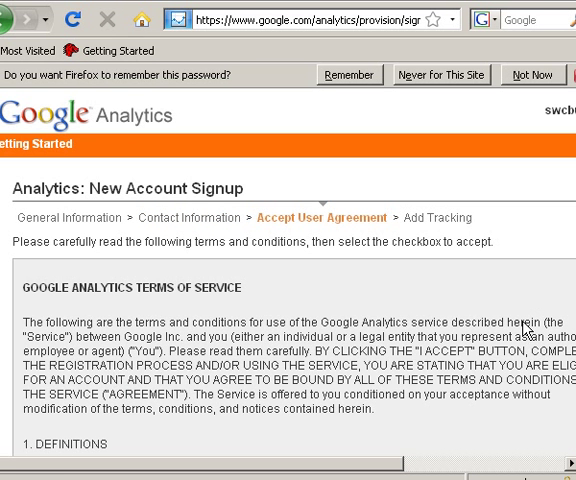
- Tick 'Yes, I agree to the above terms and conditions' and choose Create New Account
scroll(down, 3)
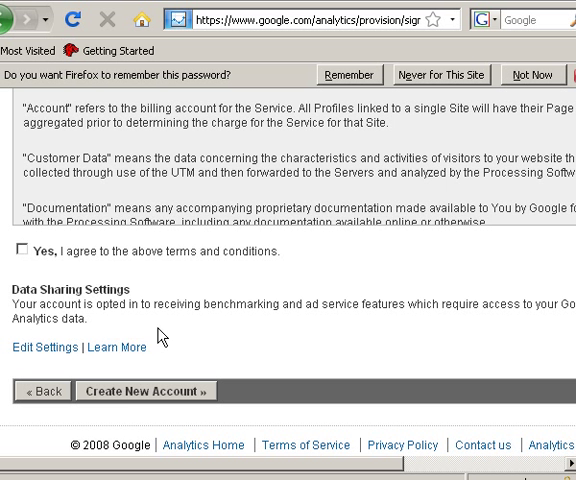
click(21, 250)
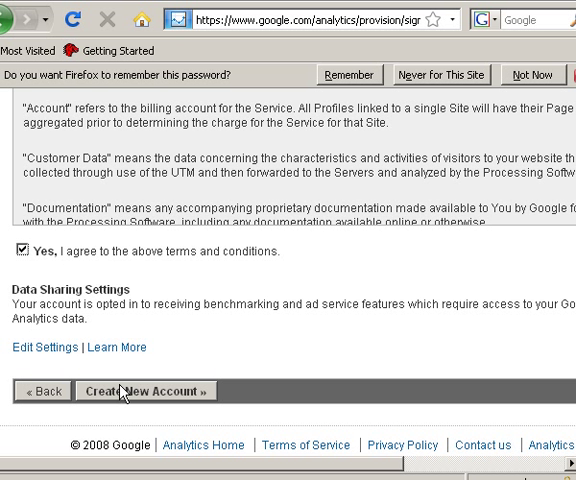
click(140, 389)
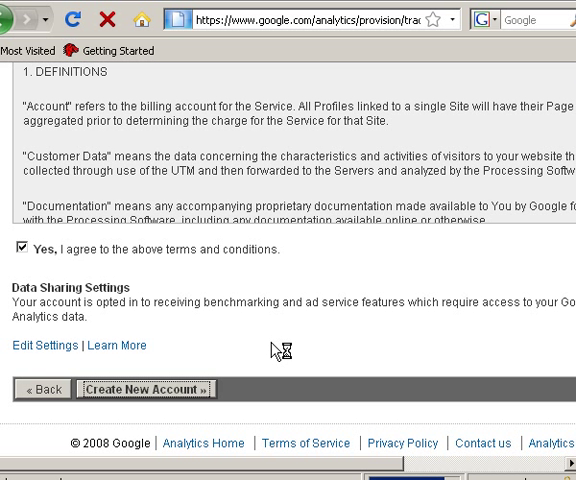
click(145, 389)
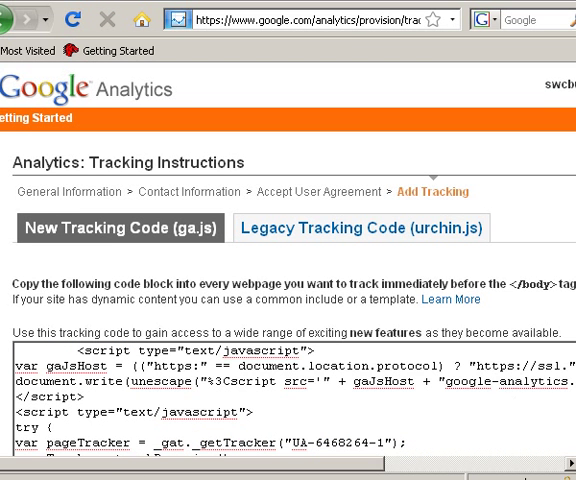
scroll(down, 3)
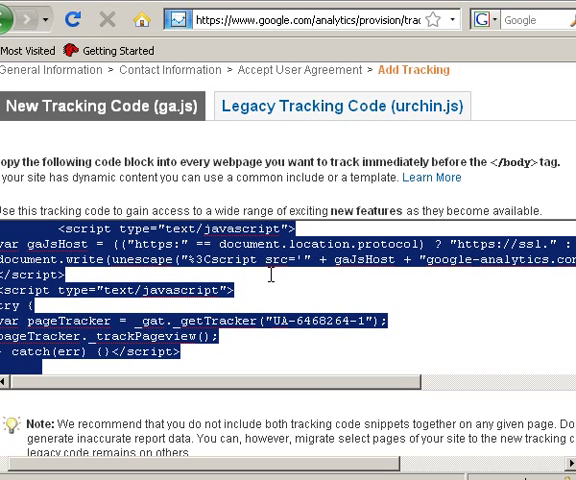
scroll(down, 3)
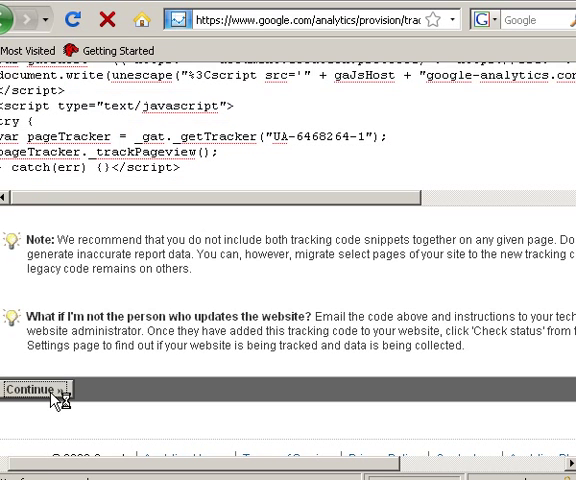
click(37, 389)
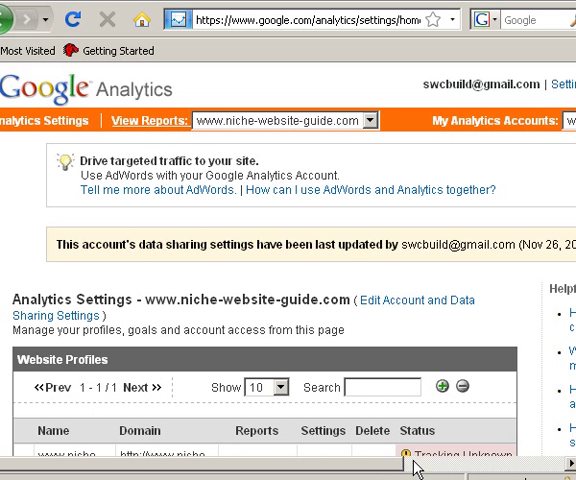
scroll(down, 3)
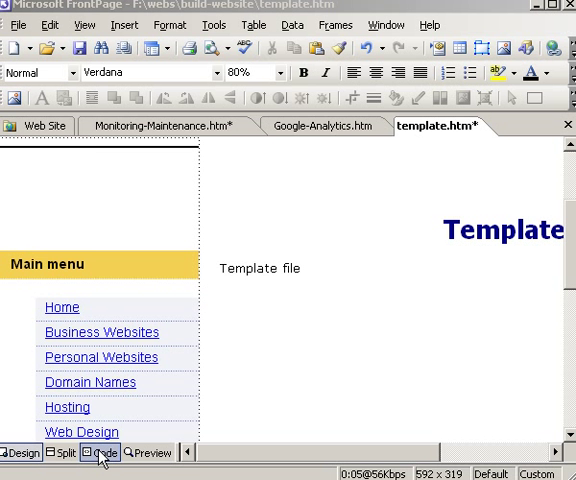
- Switch template.htm to Code view and check the tracking script before </body>
click(99, 452)
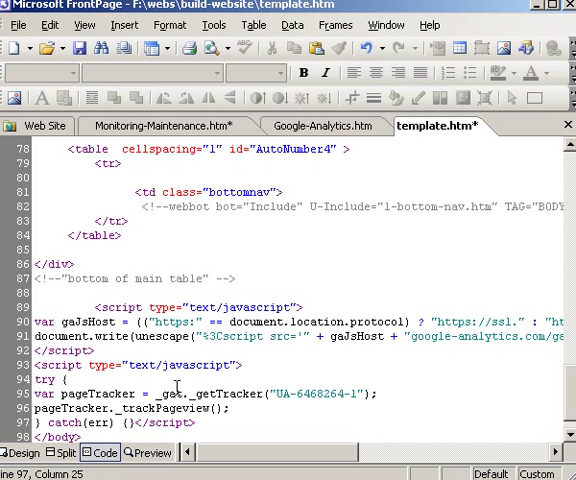
scroll(down, 3)
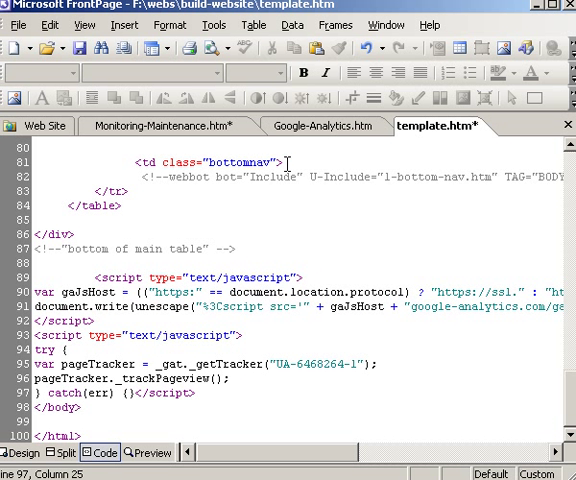
click(322, 125)
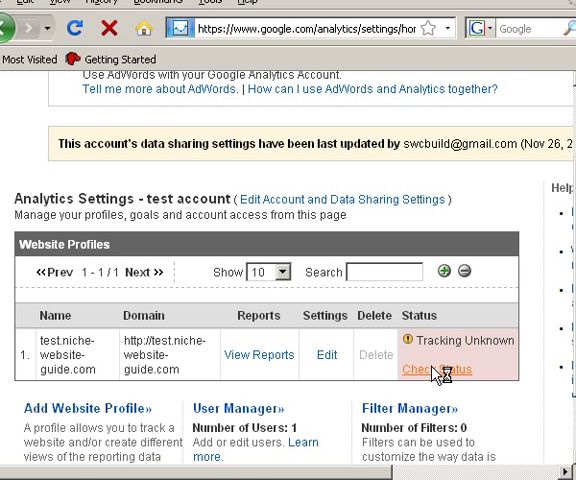
- Run Check Status on the test profile, confirming installed code waiting for data
click(445, 369)
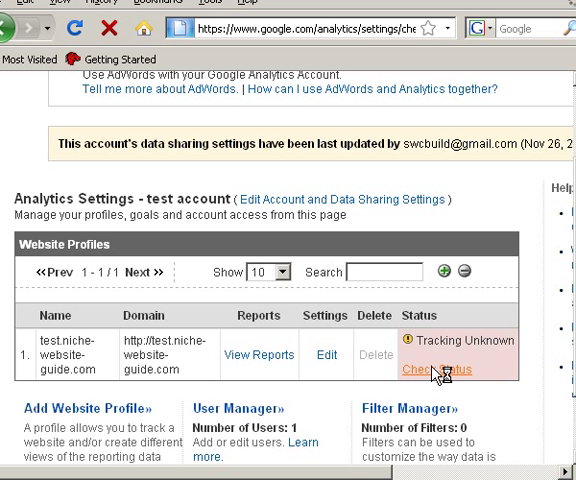
click(450, 371)
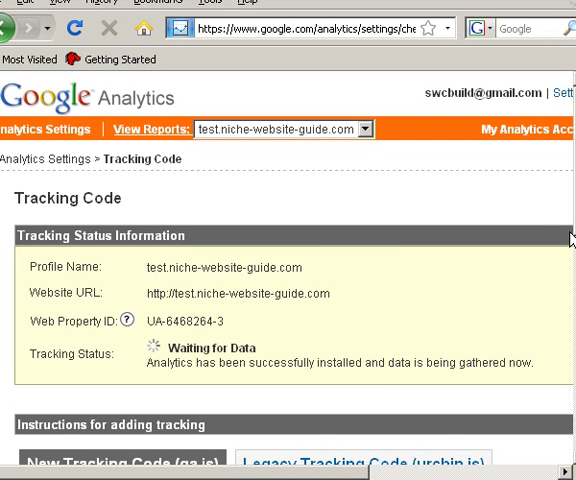
scroll(down, 3)
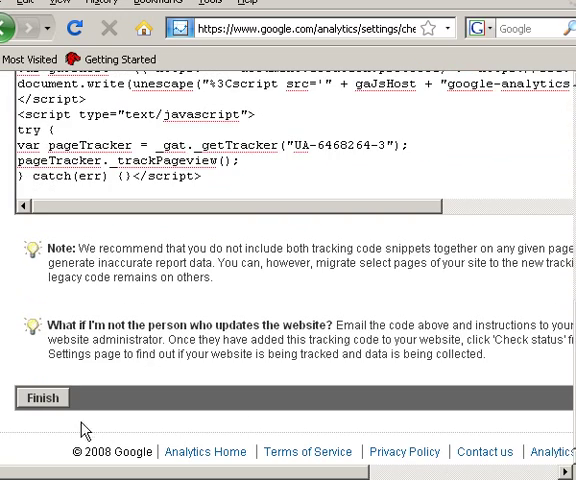
- Finish the Tracking Code page and find test.niche-website-guide.com showing Tracking Installed
click(41, 398)
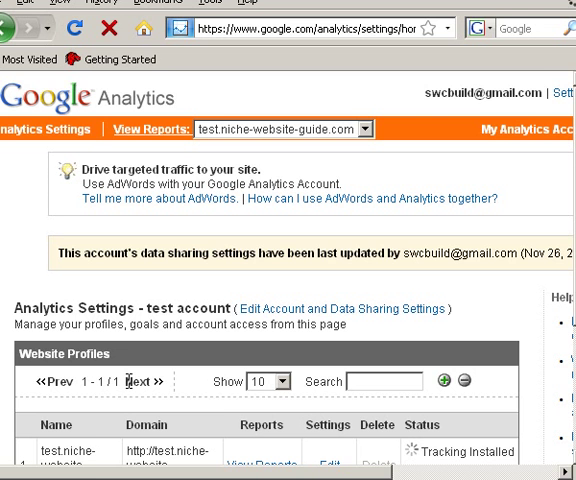
scroll(down, 3)
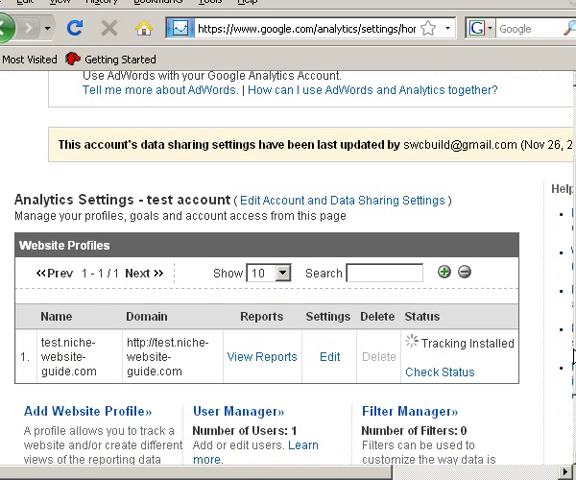
scroll(down, 3)
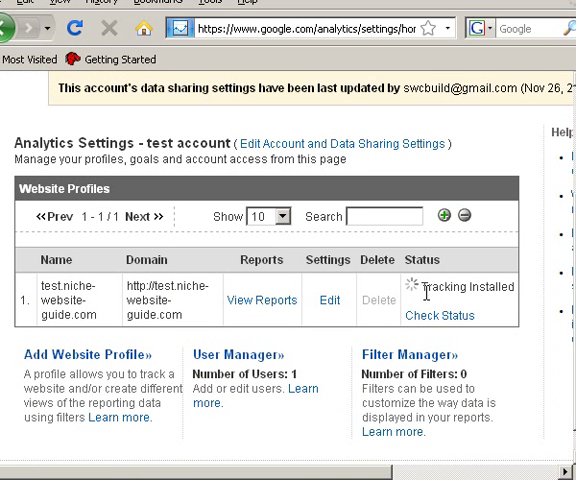
mouse_move(433, 313)
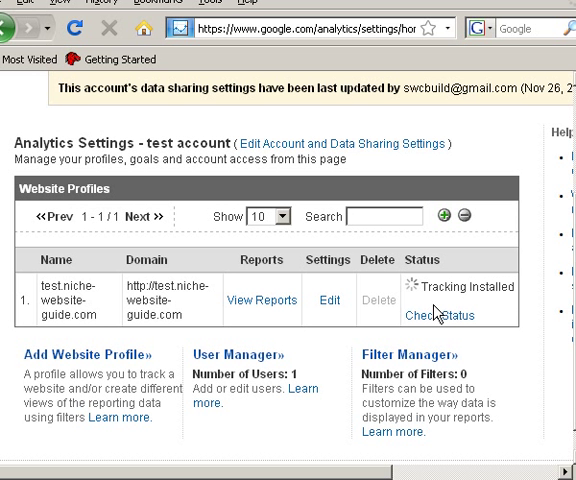